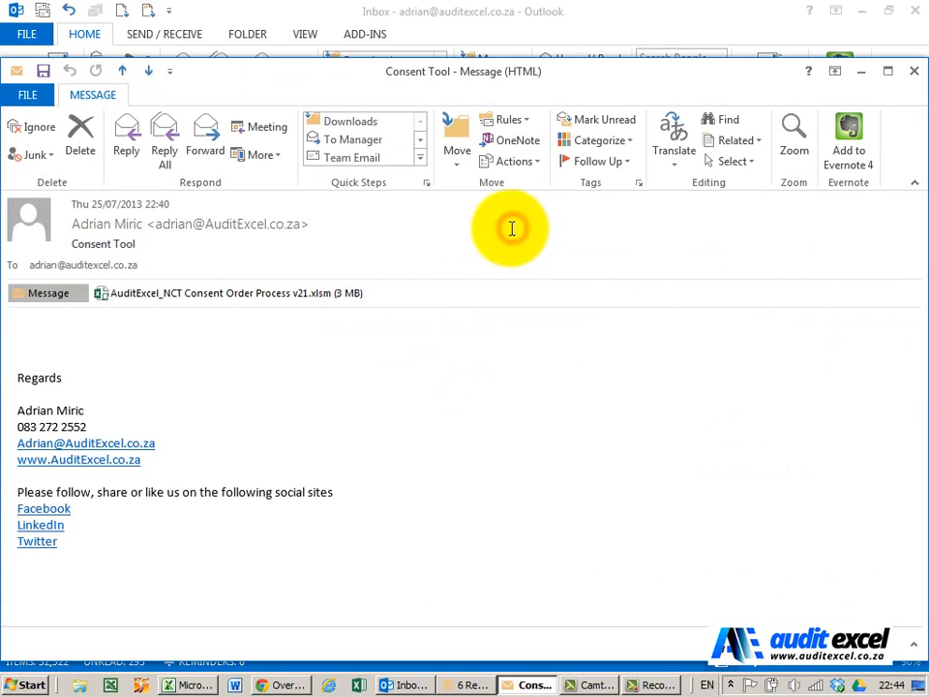
pyautogui.moveTo(232, 292)
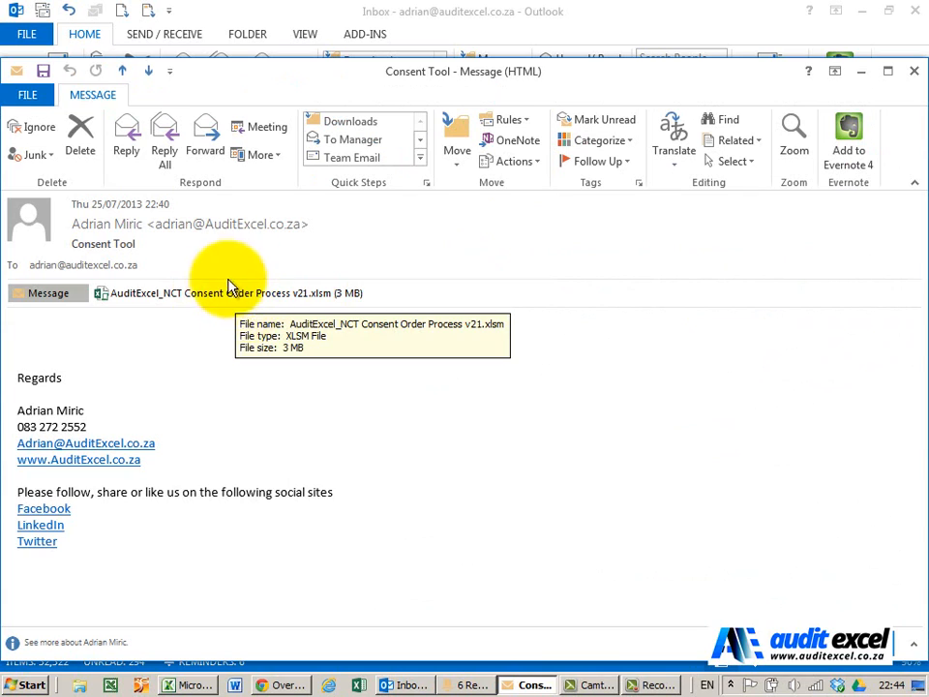
pyautogui.moveTo(292, 364)
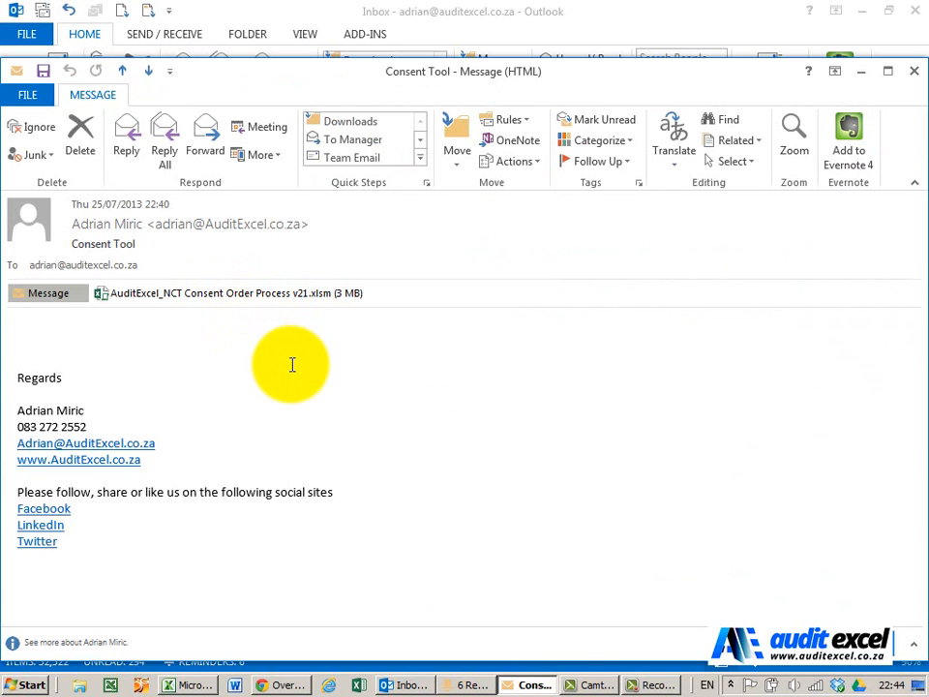
pyautogui.moveTo(197, 300)
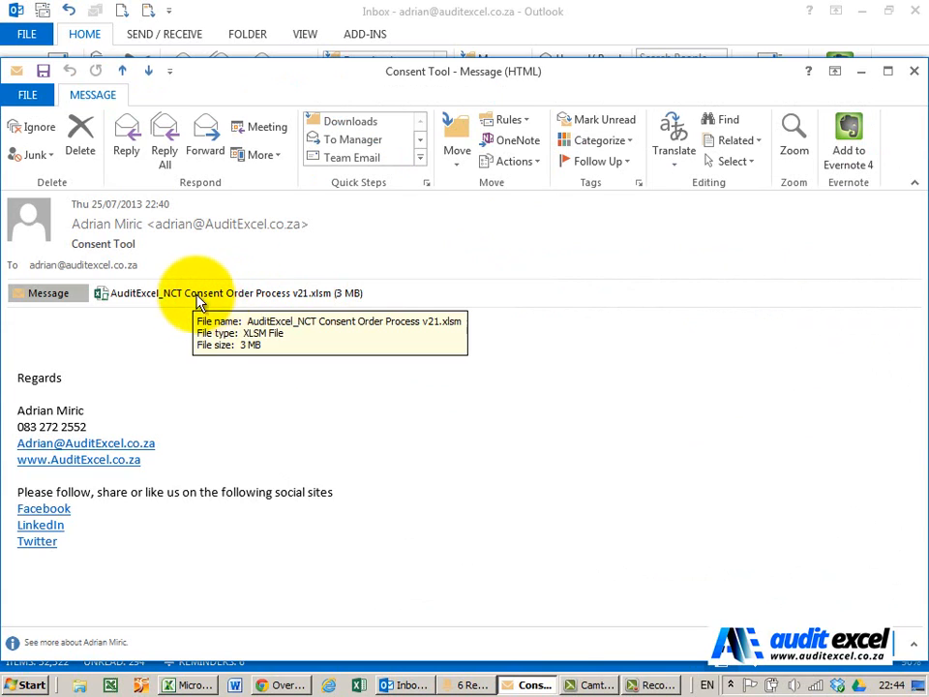
pyautogui.moveTo(225, 298)
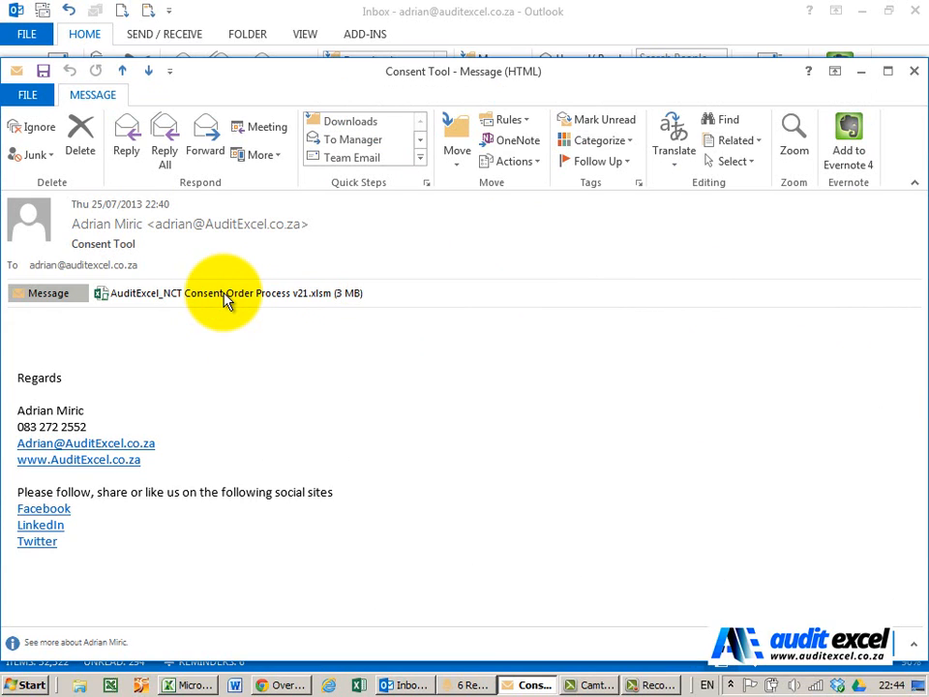
# Step: Bring up the context menu of the .xlsm attachment on the Consent Tool message
pyautogui.rightClick(225, 294)
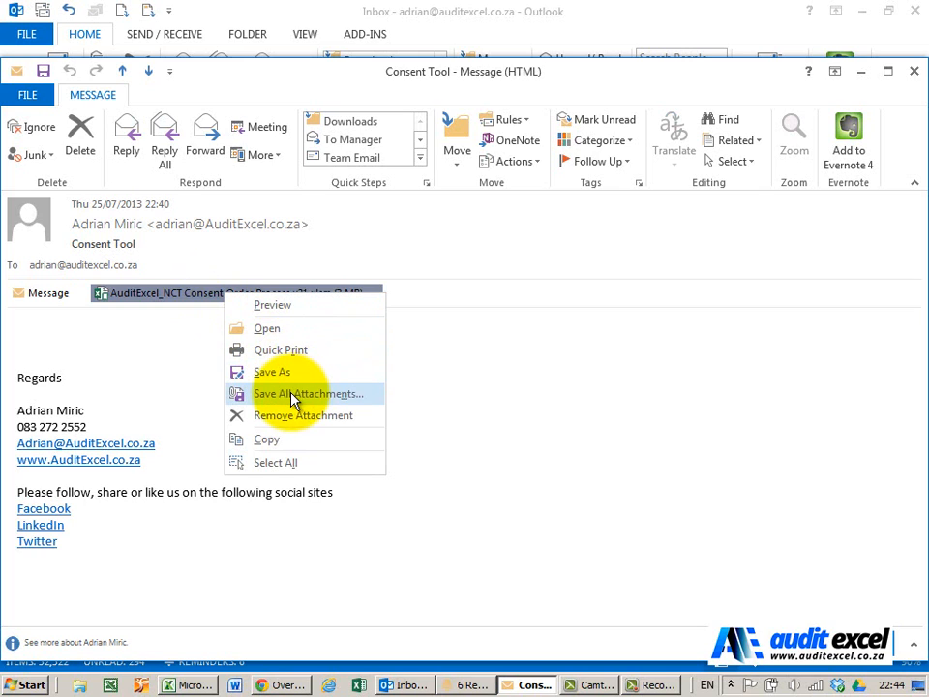
pyautogui.moveTo(294, 387)
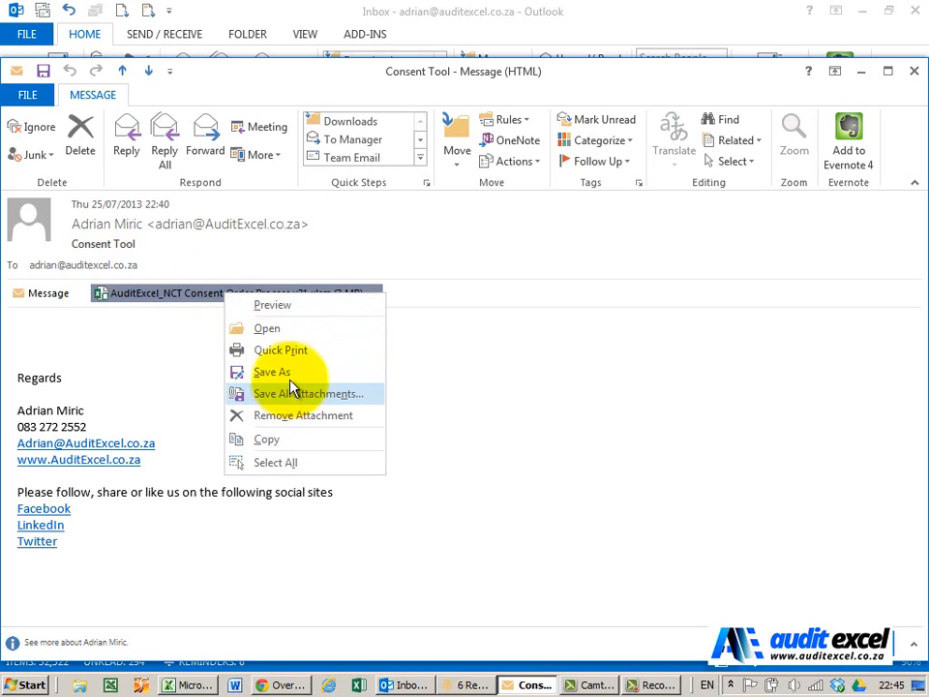
pyautogui.moveTo(270, 371)
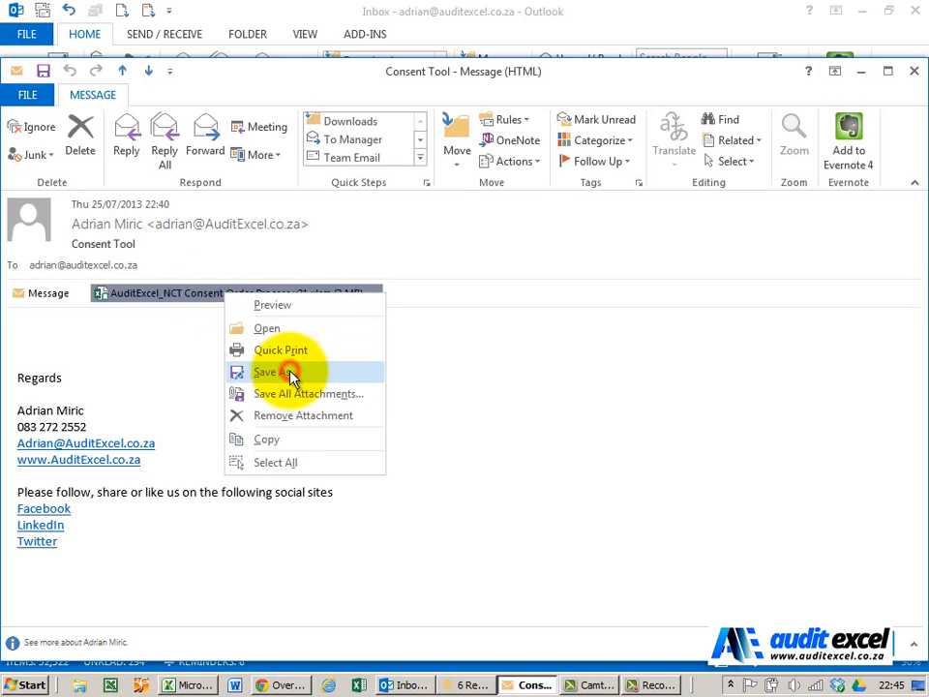
# Step: Save the attachment into the Infranchise Fee folder as 'Case 123'
pyautogui.click(267, 372)
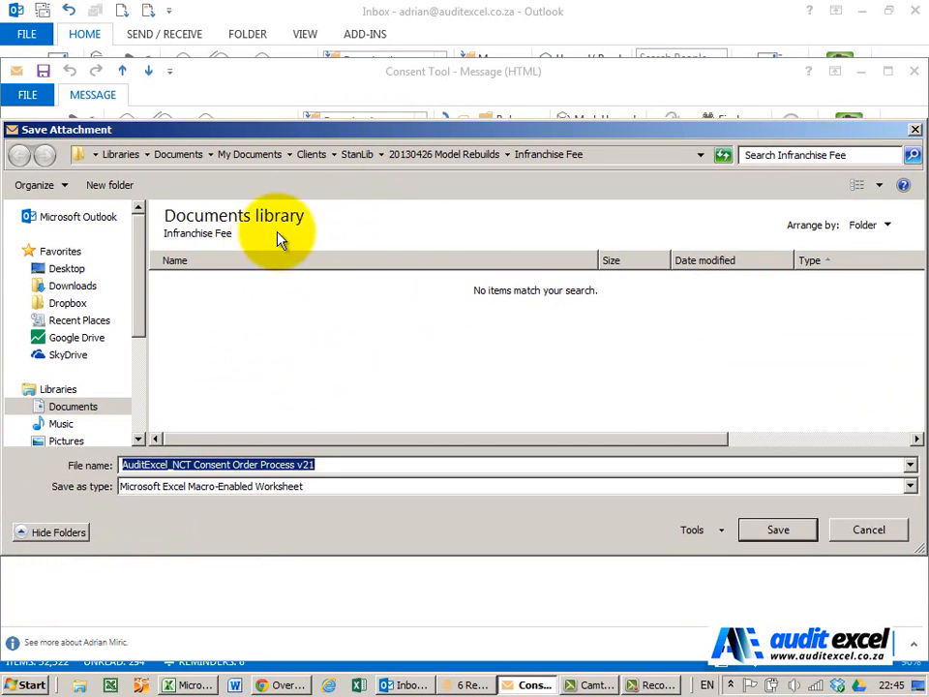
pyautogui.moveTo(306, 454)
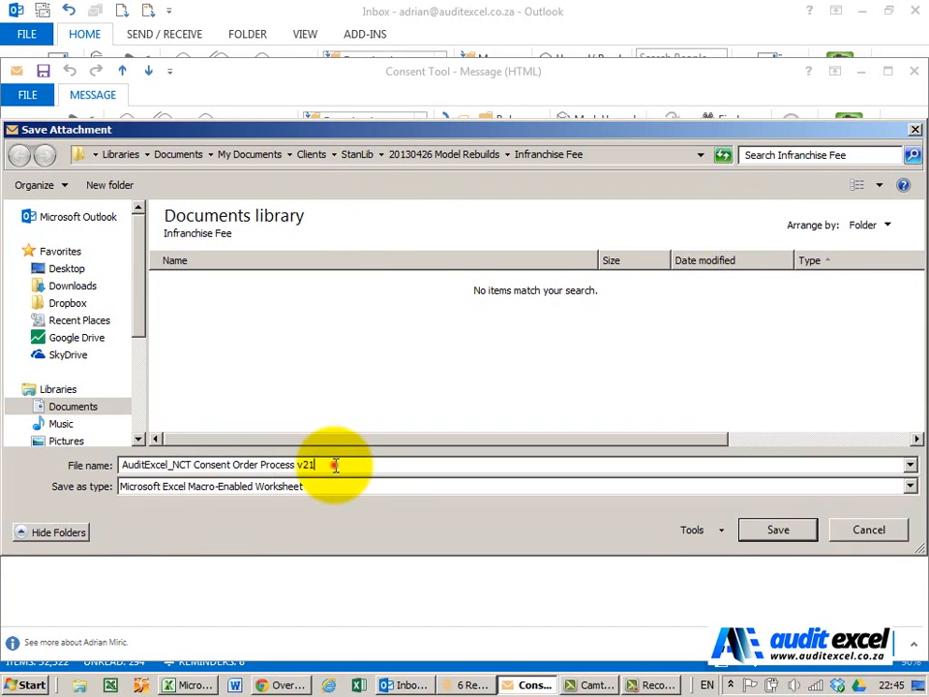
pyautogui.write('Cas')
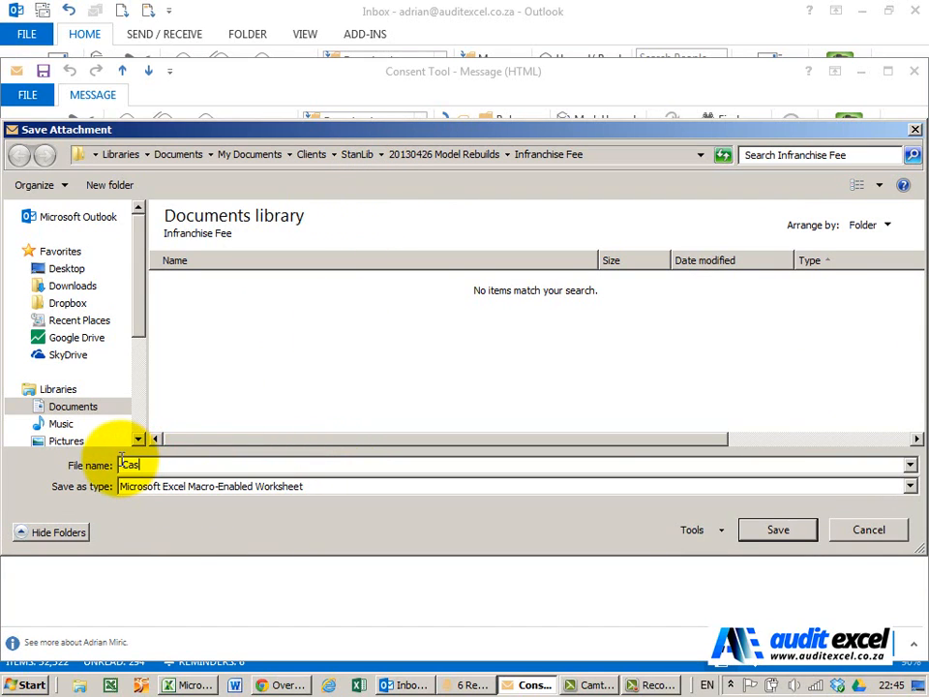
pyautogui.write('Case 123')
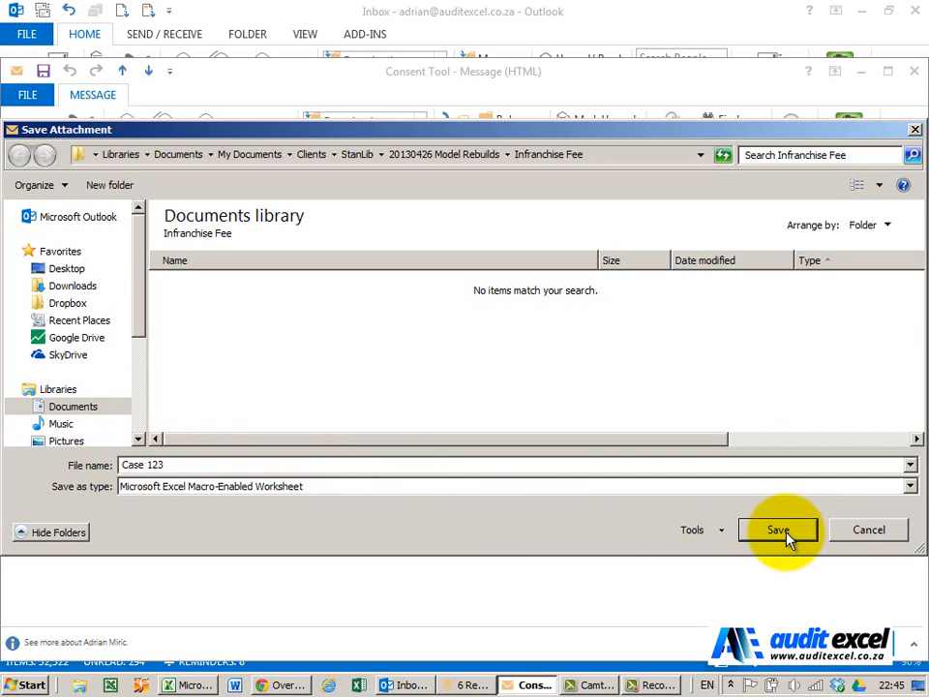
pyautogui.click(778, 530)
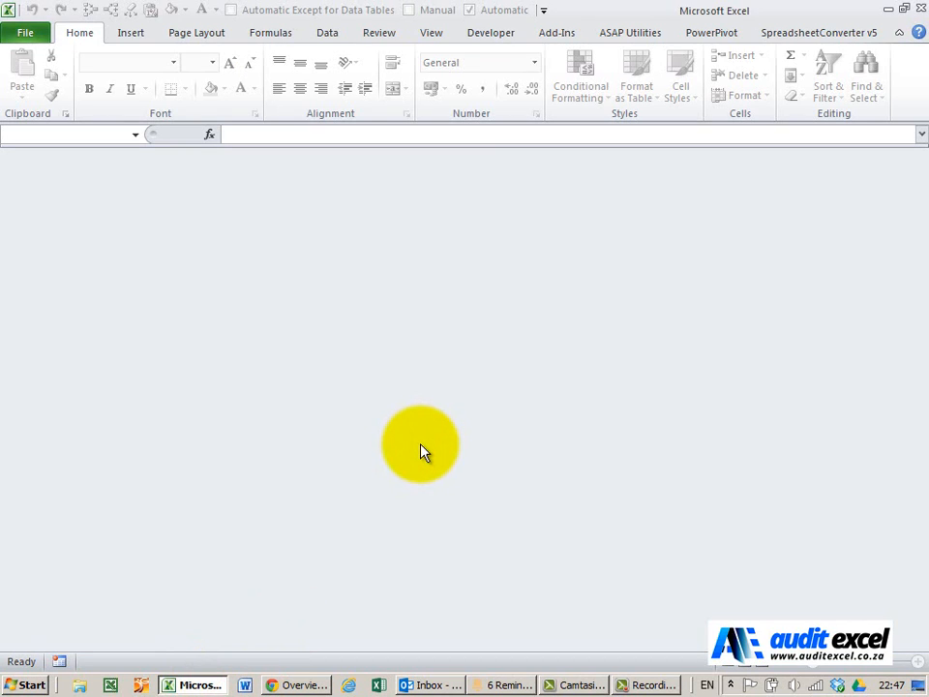
pyautogui.moveTo(213, 339)
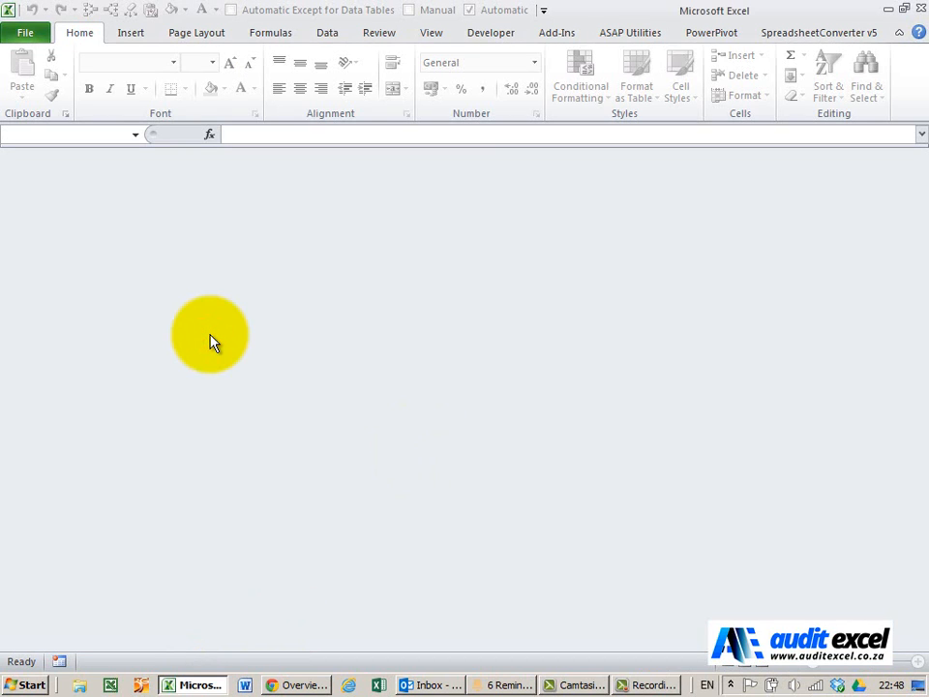
pyautogui.moveTo(404, 662)
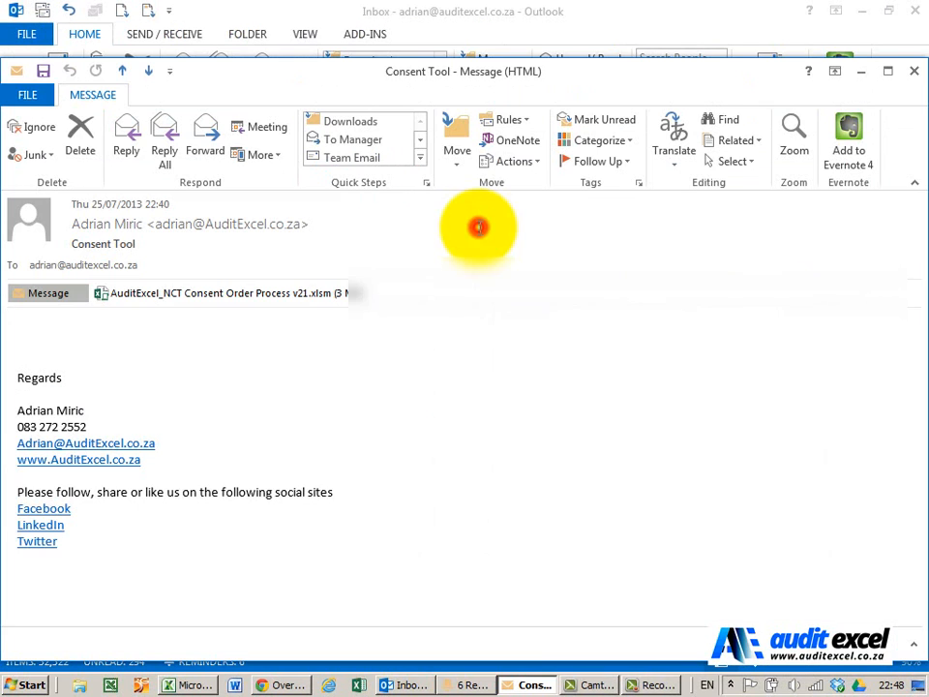
pyautogui.moveTo(247, 292)
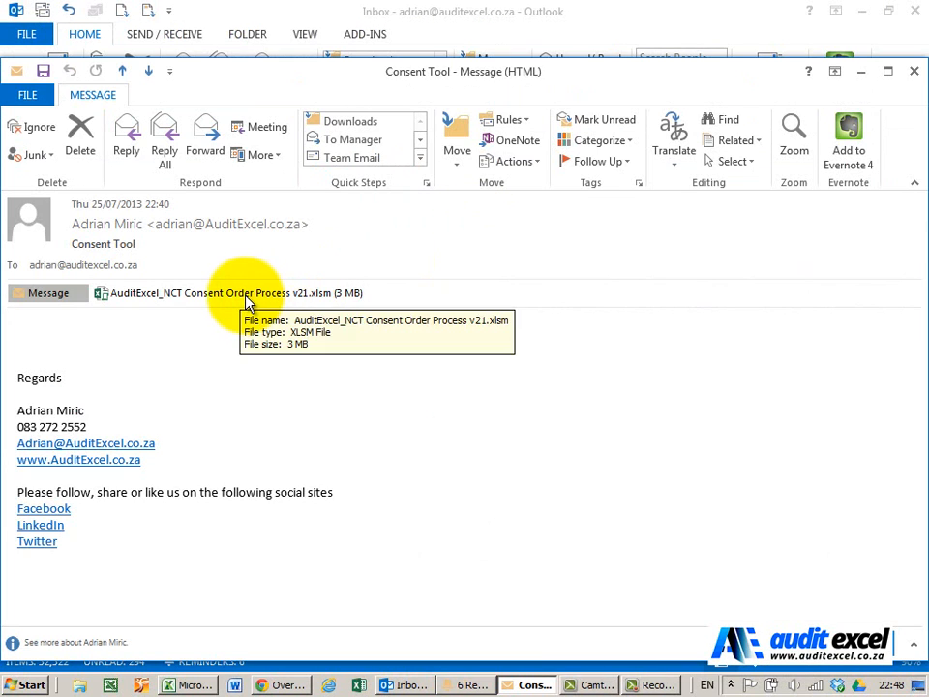
# Step: Open the attached Consent Order workbook in Excel and enable its active content
pyautogui.doubleClick(228, 292)
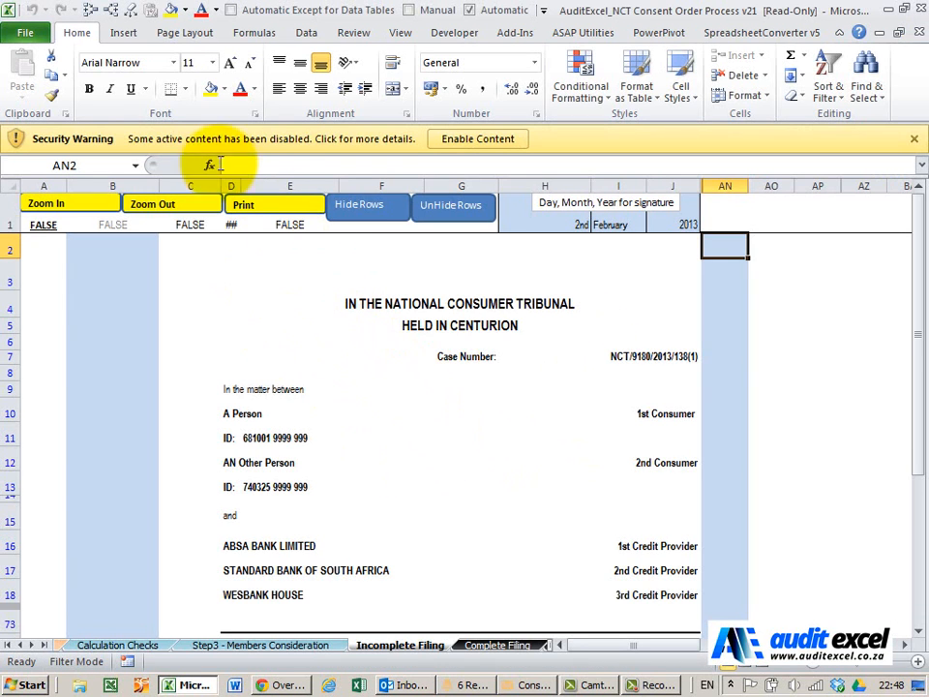
pyautogui.moveTo(294, 154)
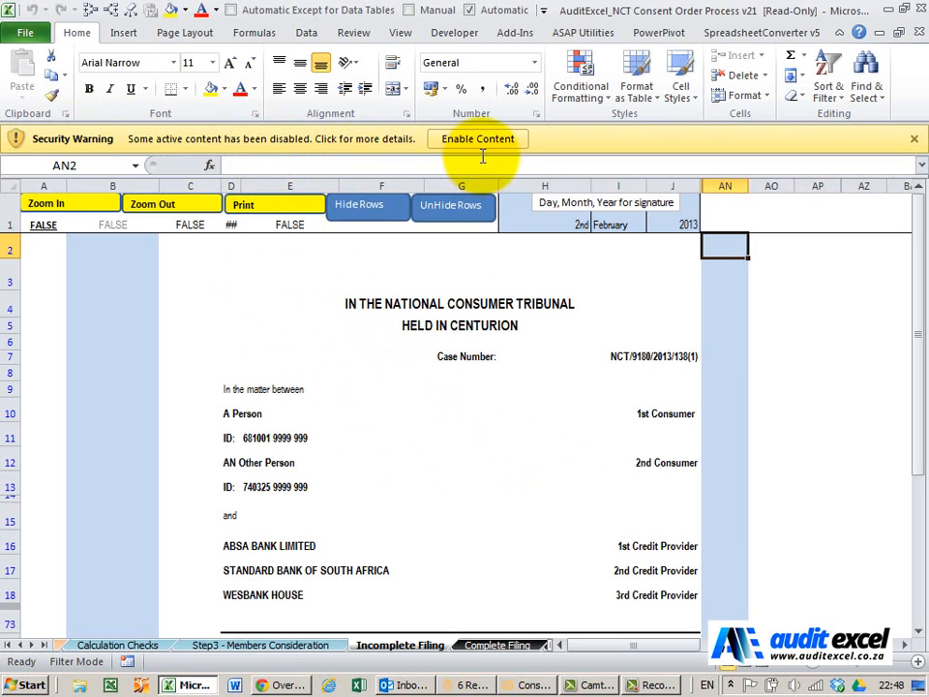
pyautogui.click(476, 139)
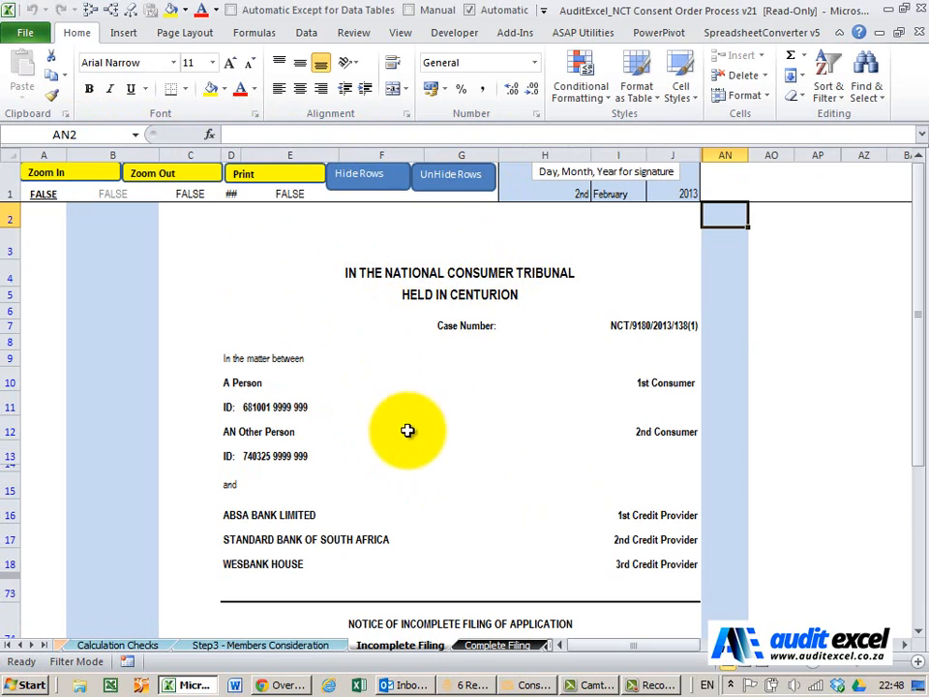
pyautogui.moveTo(391, 416)
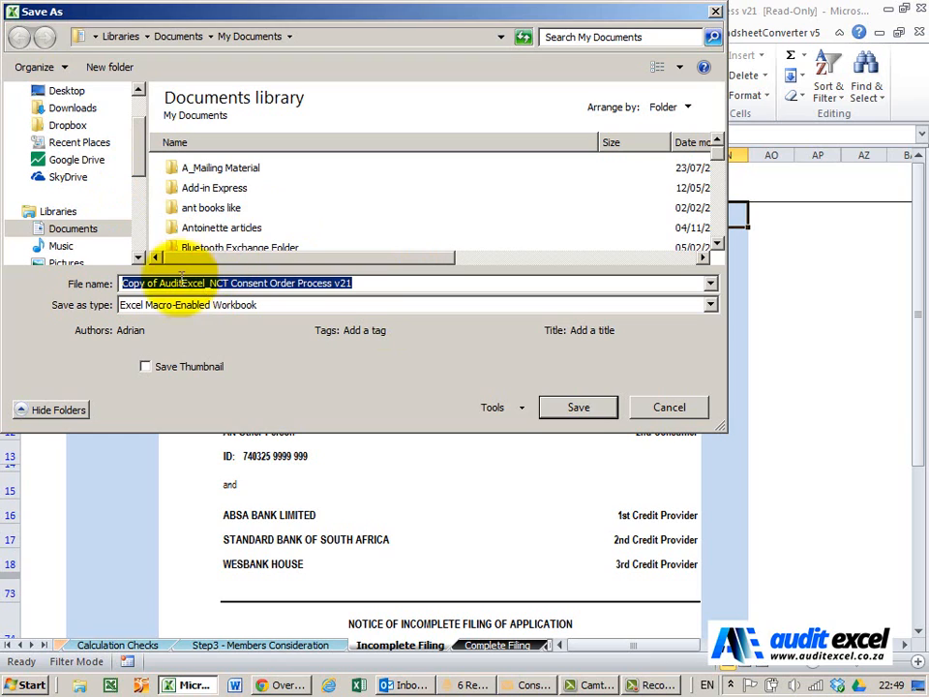
pyautogui.moveTo(163, 239)
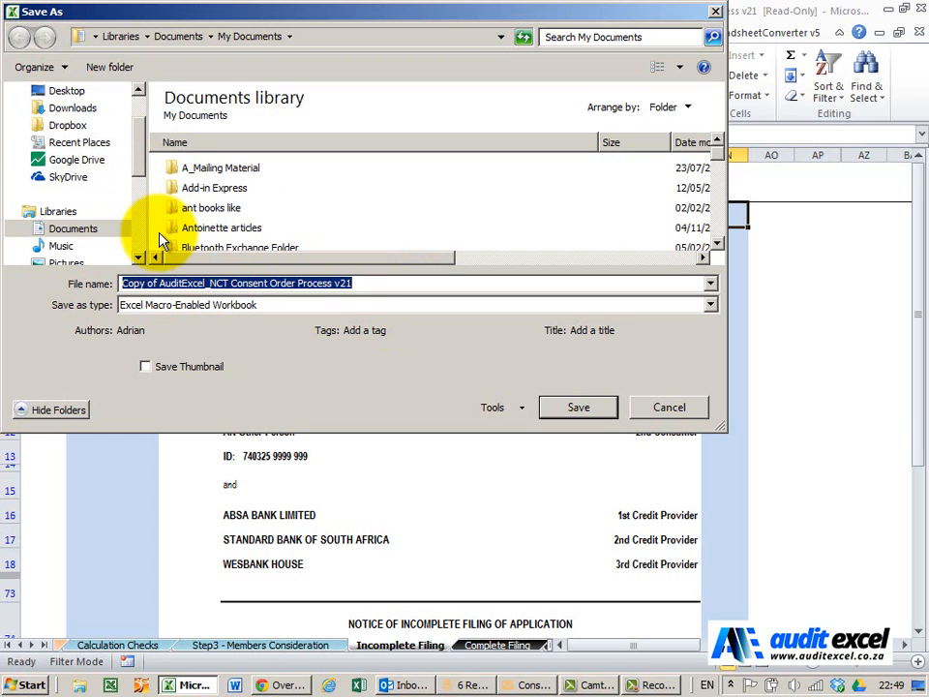
# Step: Save the read-only copy as macro-enabled workbook 'Case 123' so it opens under that name
pyautogui.write('Case 123')
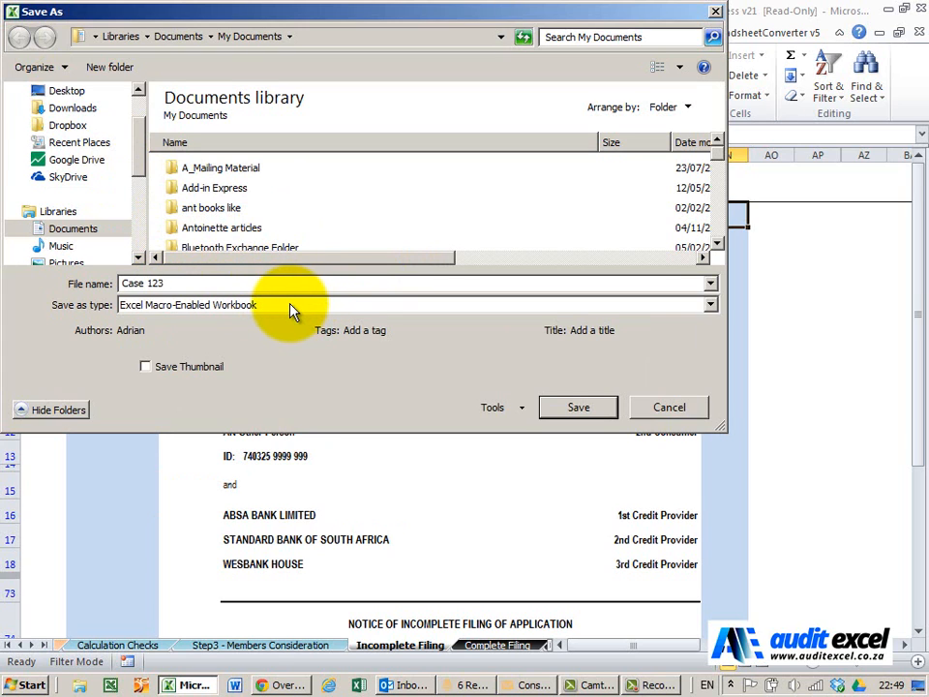
pyautogui.click(577, 406)
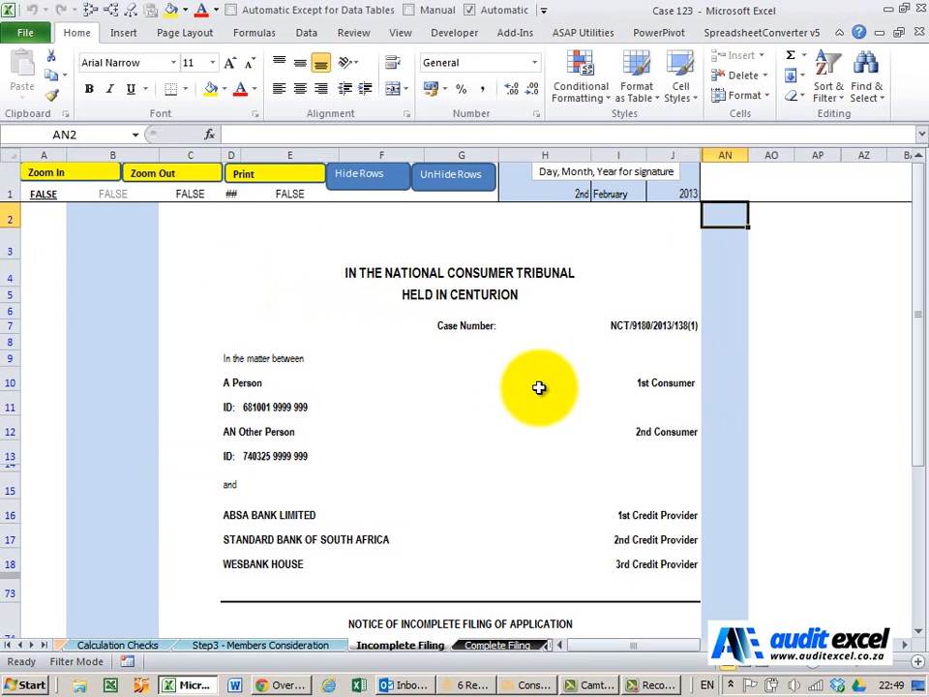
pyautogui.moveTo(472, 602)
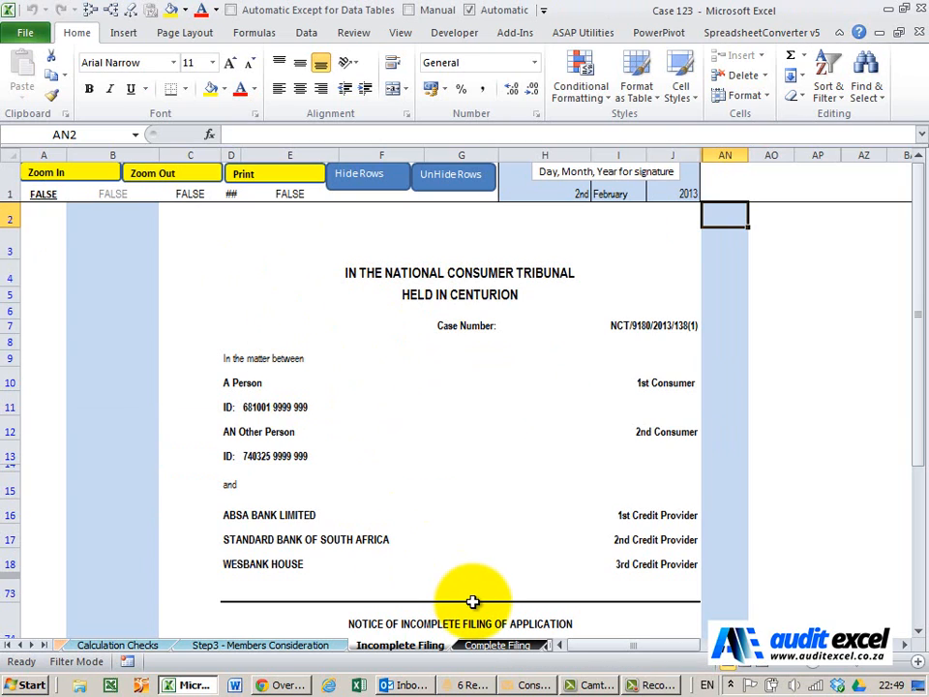